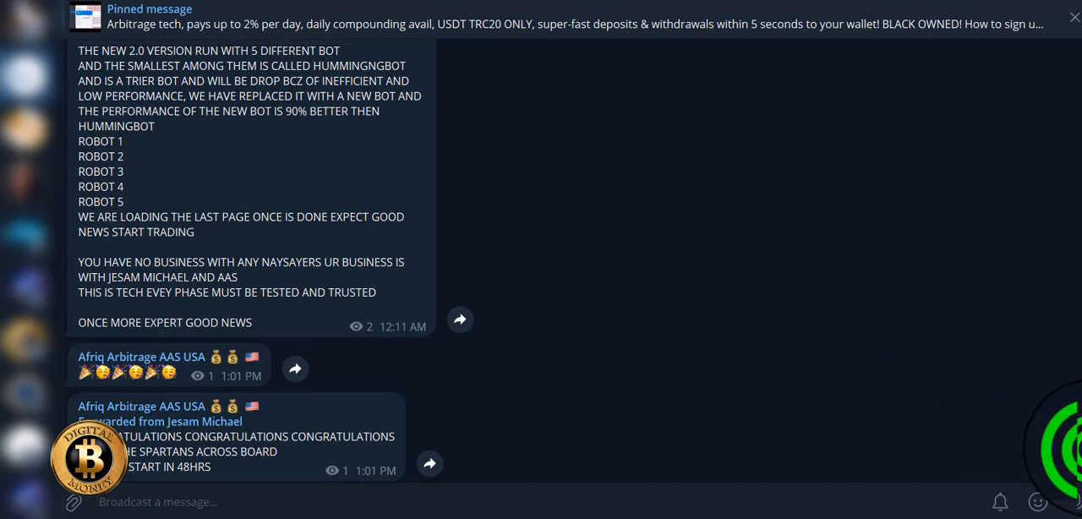
- Scroll the Afriq Arbitrage AAS USA channel to the start of Jesam Michael's forwarded AAS 2.0 message
scroll(down, 3)
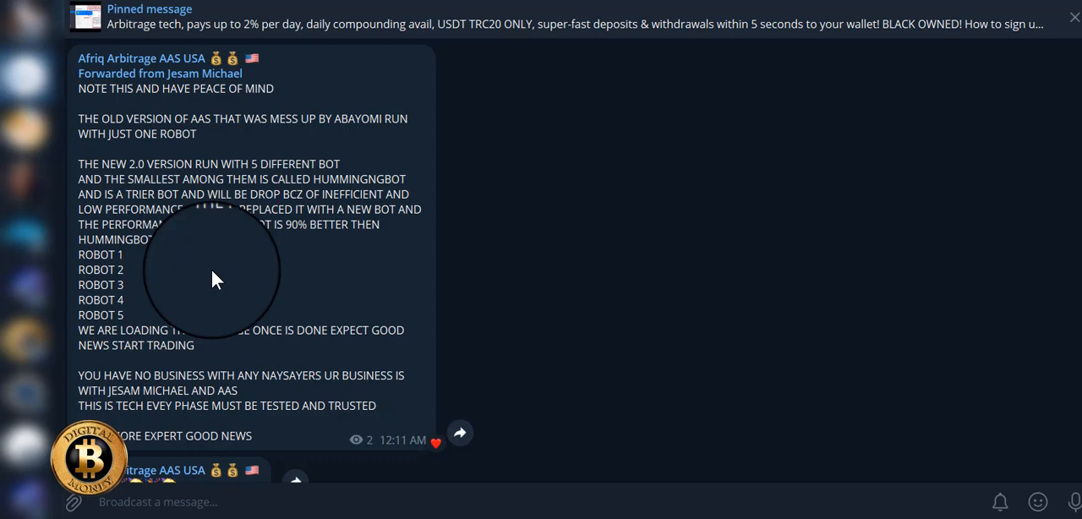
click(158, 501)
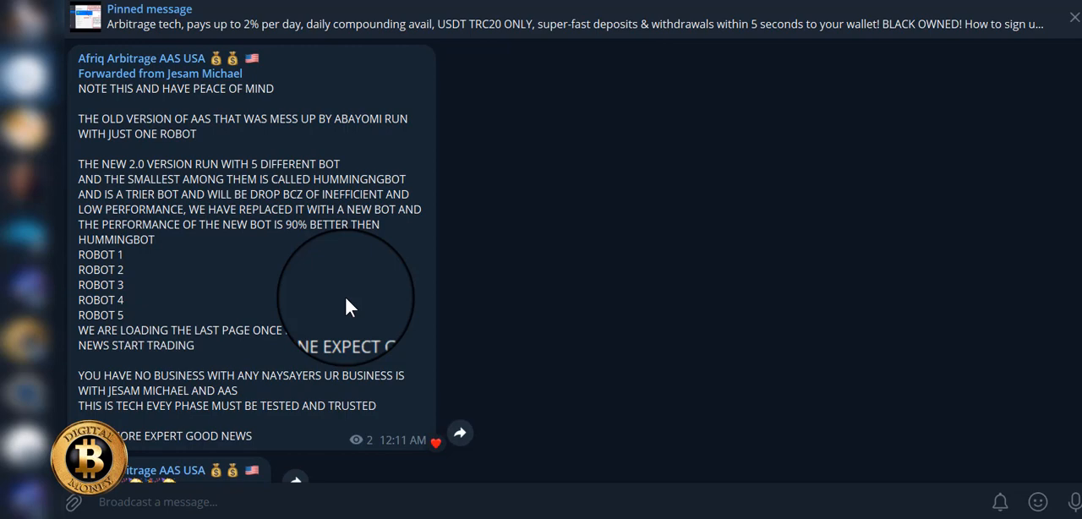
click(159, 501)
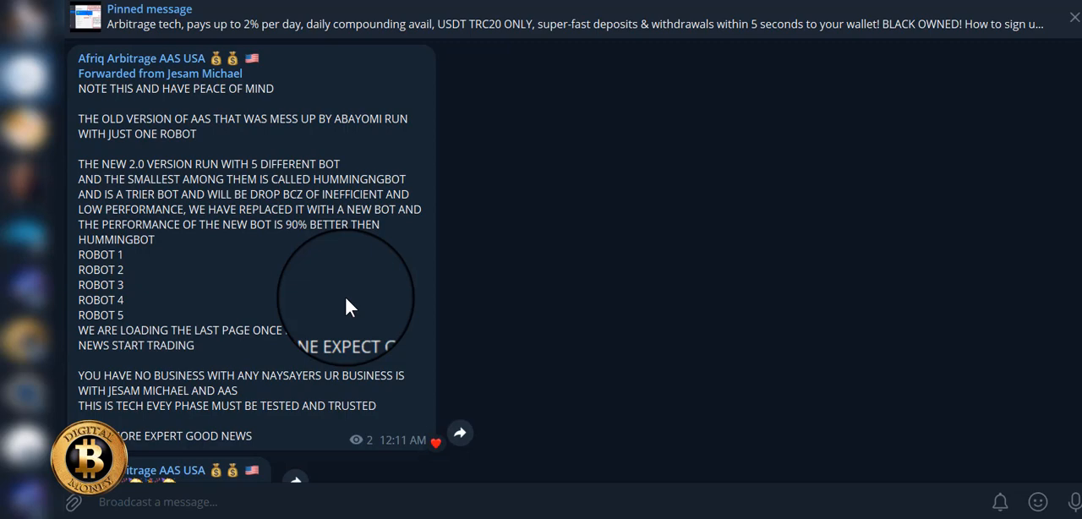
click(169, 501)
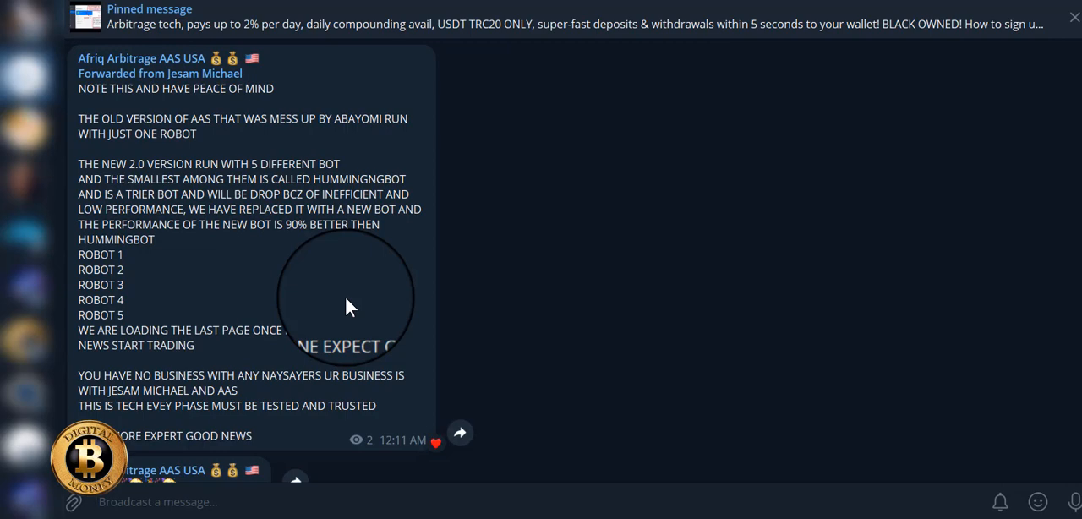
mouse_move(535, 277)
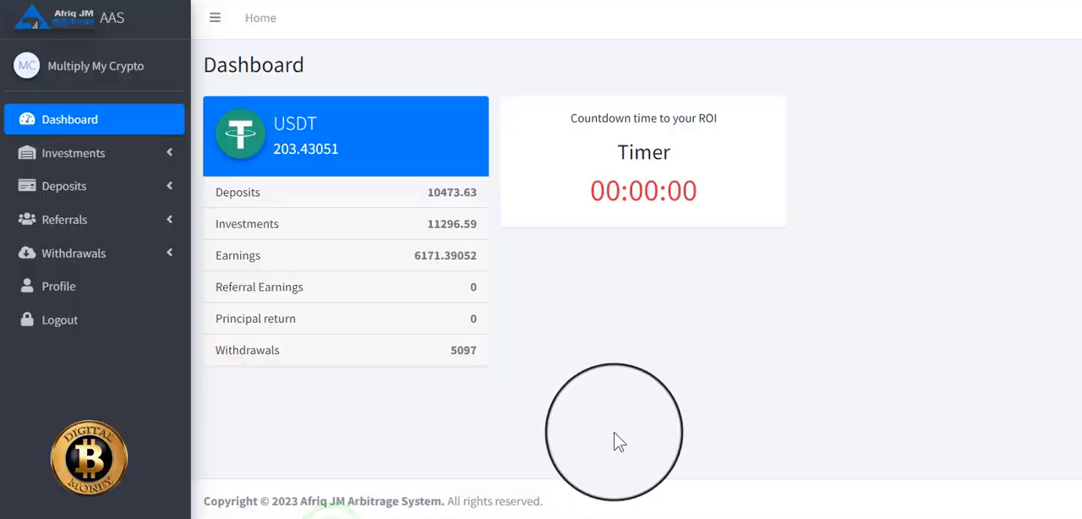
mouse_move(668, 438)
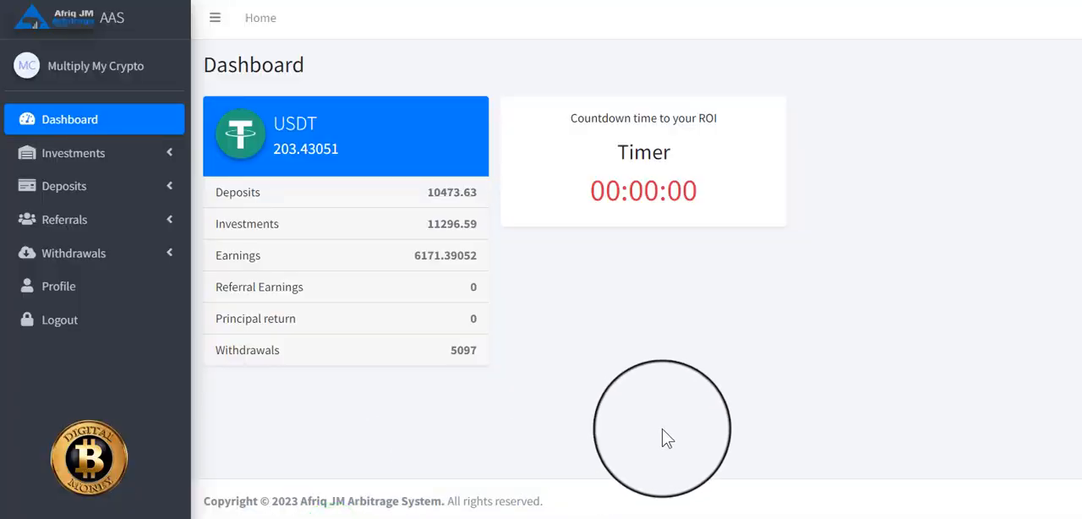